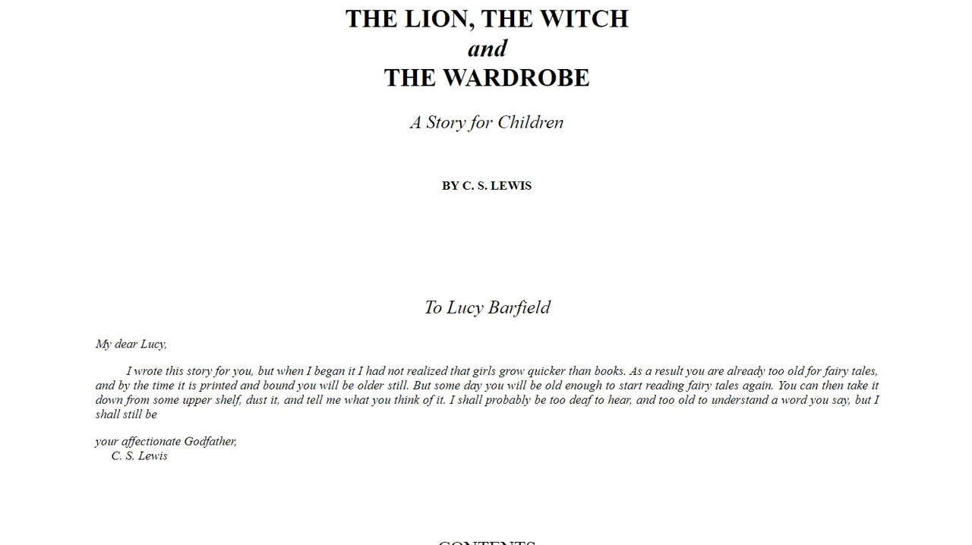
scroll(down, 3)
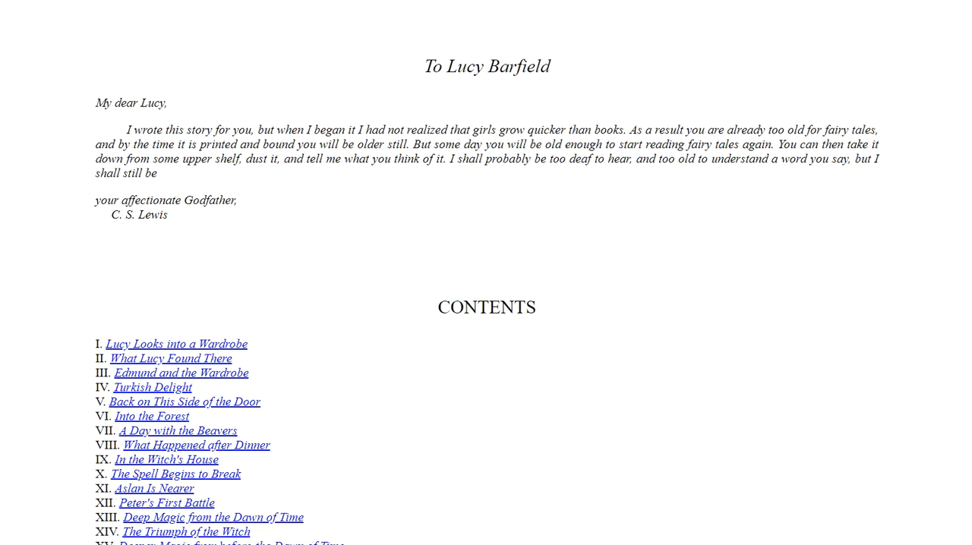
scroll(down, 3)
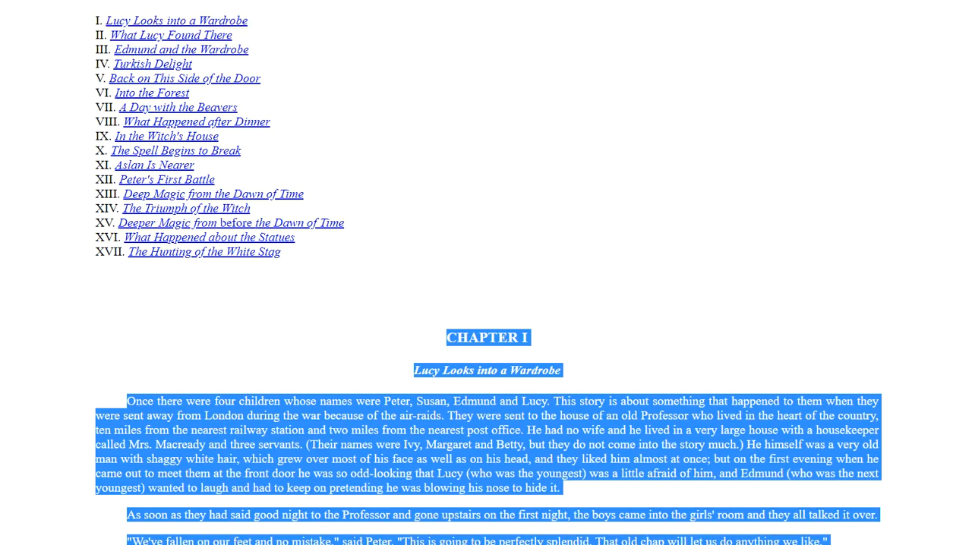
scroll(down, 3)
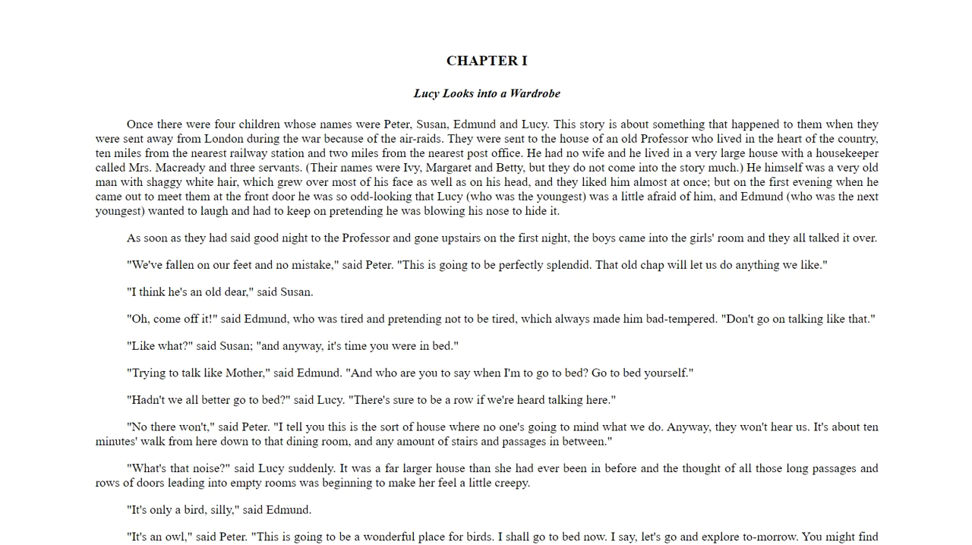
scroll(down, 3)
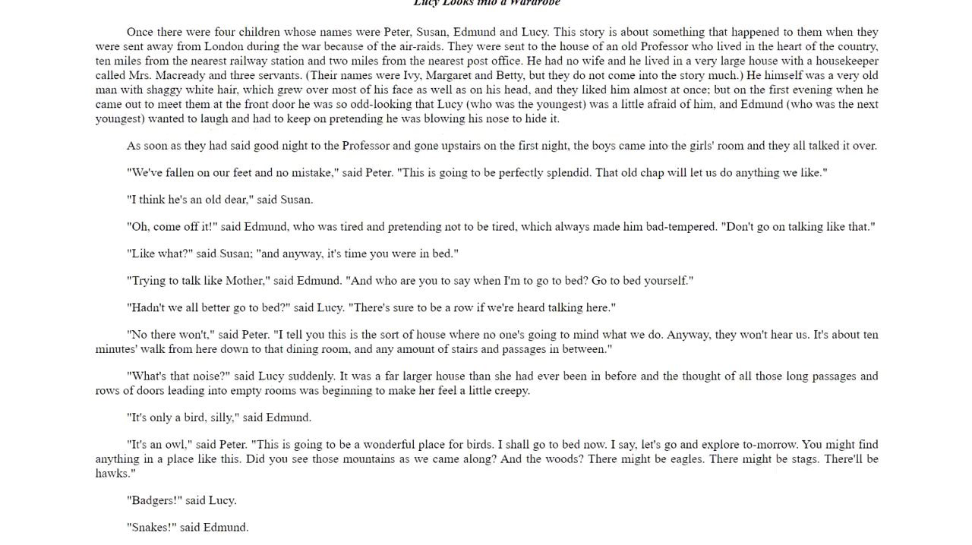
scroll(down, 3)
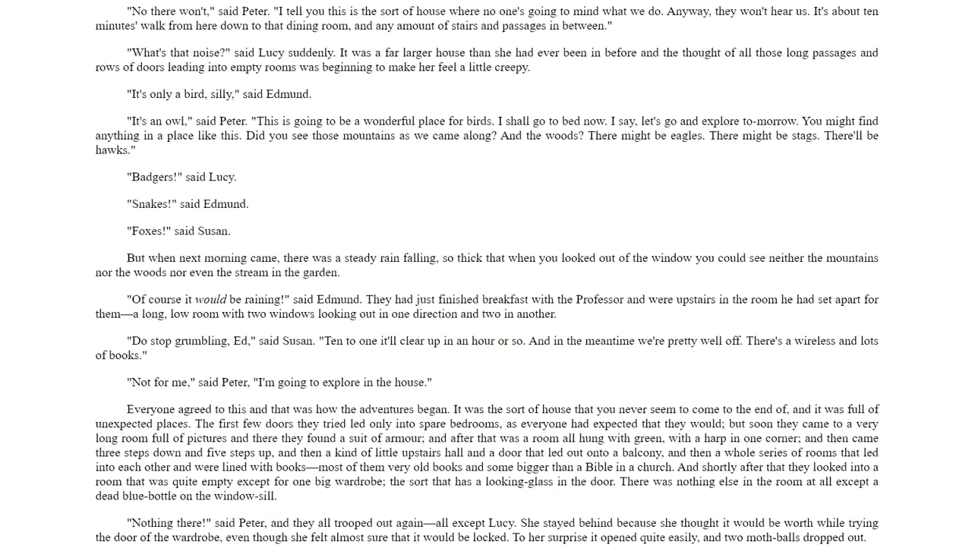
scroll(down, 3)
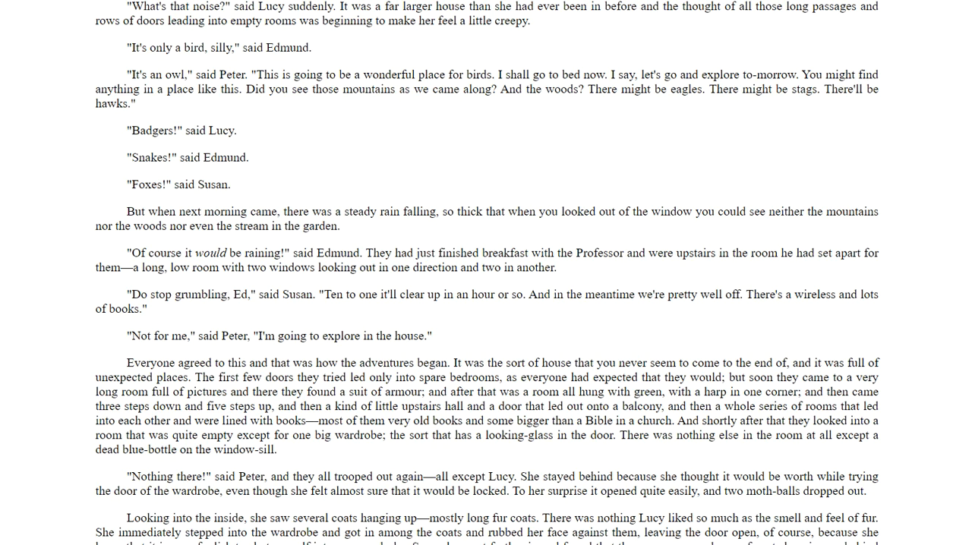
scroll(down, 3)
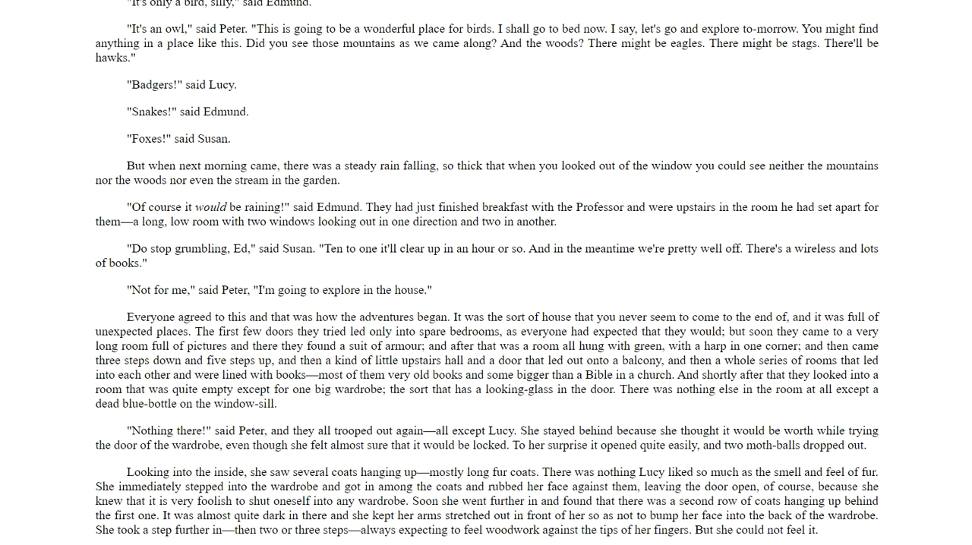